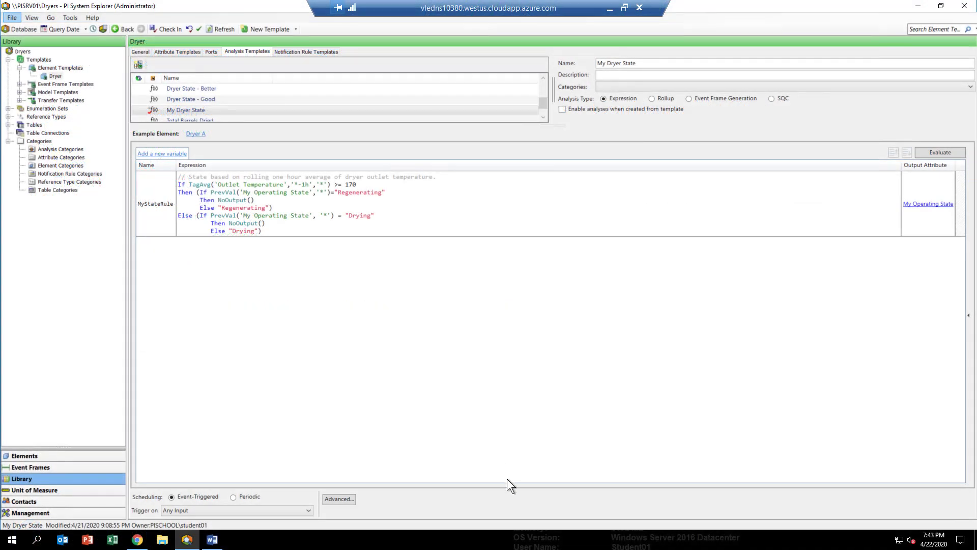
pyautogui.moveTo(546, 516)
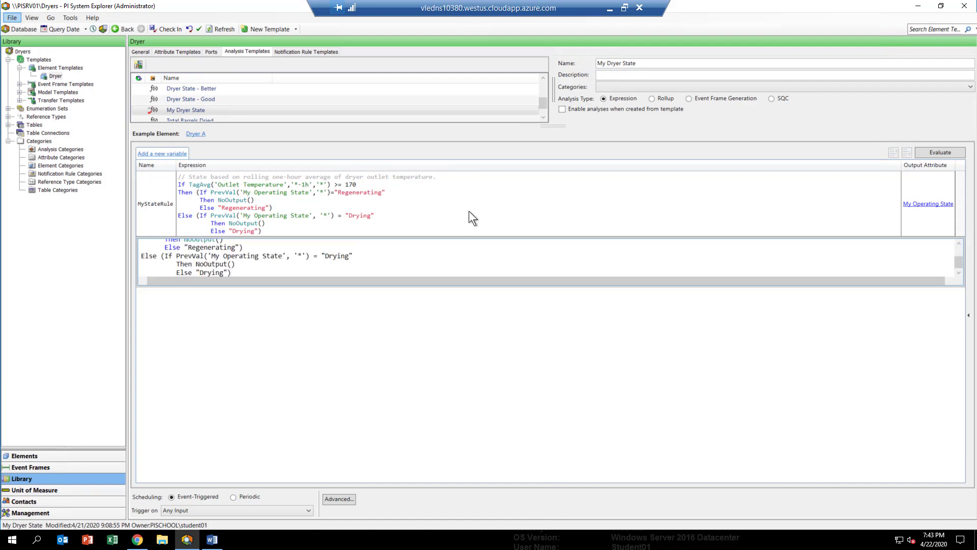
# Add a Standby state check to the MyStateRule expression and check in the template
pyautogui.click(352, 255)
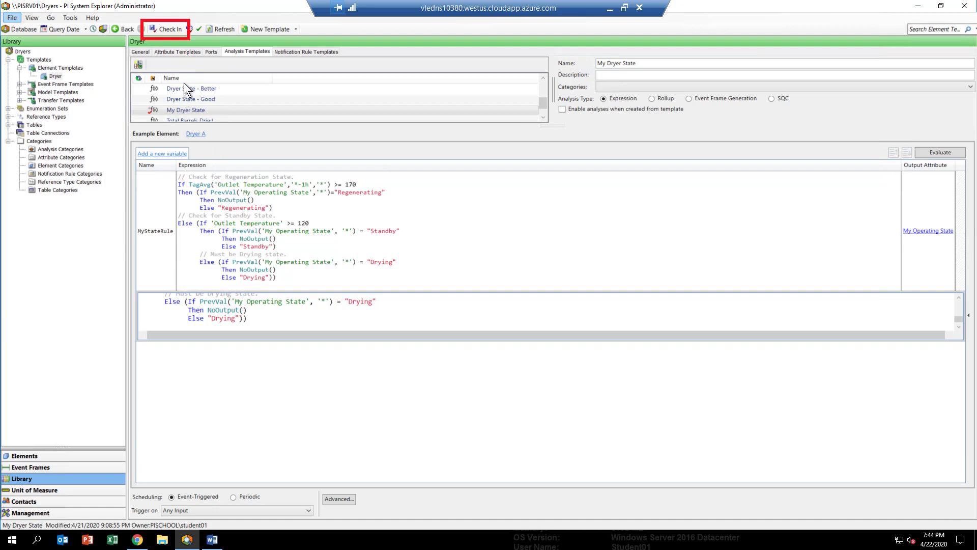
pyautogui.moveTo(168, 29)
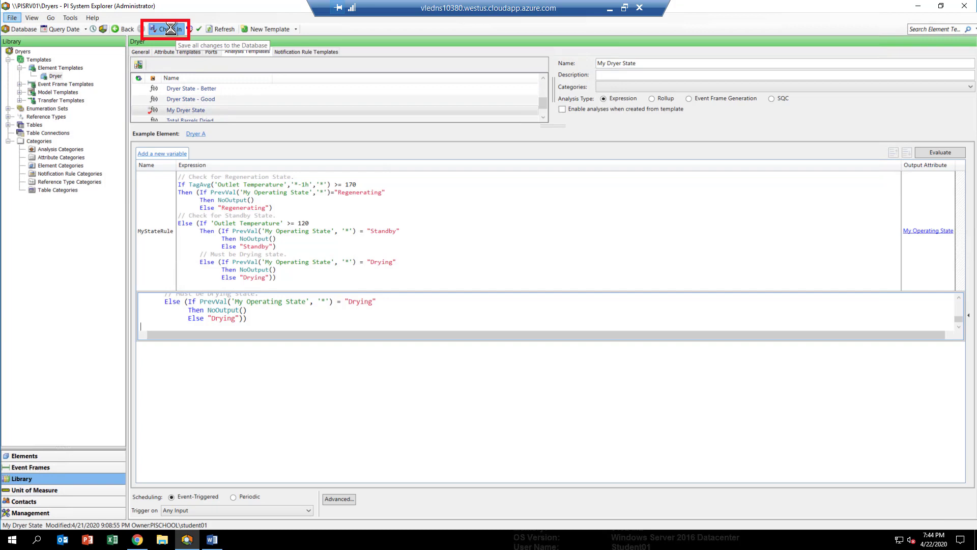
pyautogui.click(164, 29)
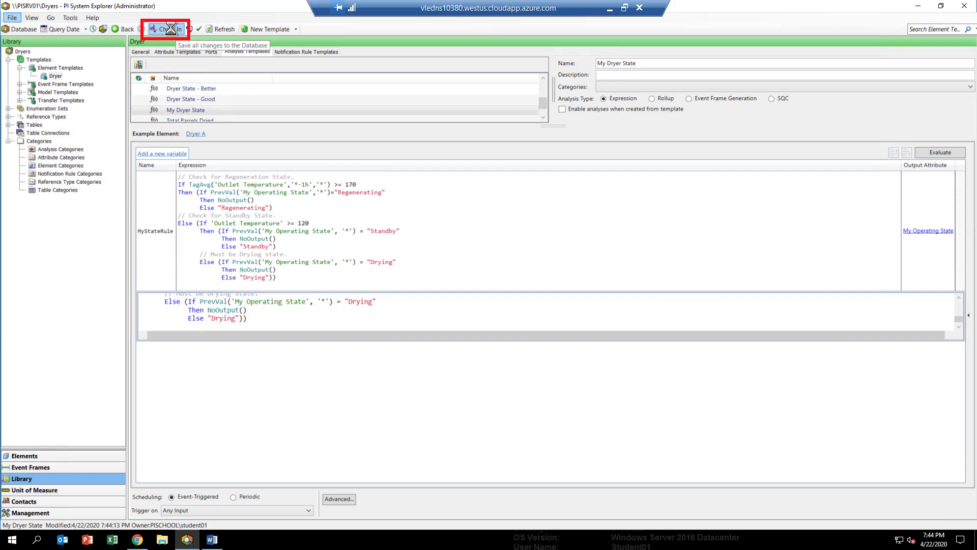
pyautogui.click(165, 28)
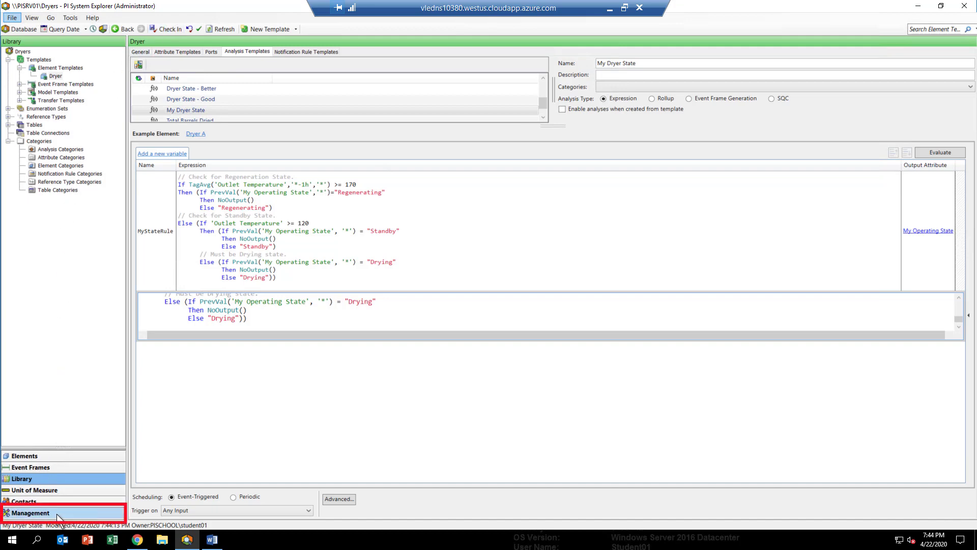
# In Management, select the Dryer A and Dryer B My Dryer State analyses and enable them
pyautogui.click(30, 512)
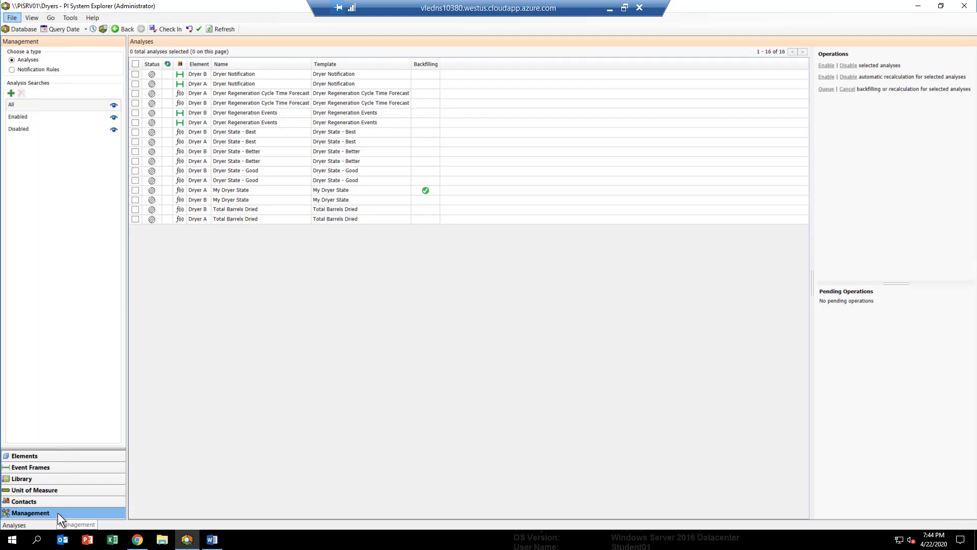
pyautogui.moveTo(61, 518)
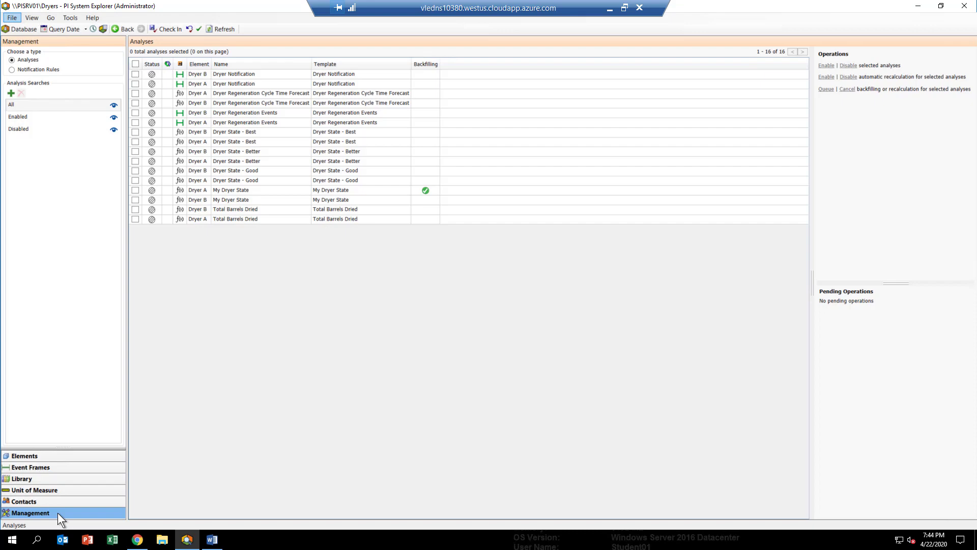
pyautogui.moveTo(41, 517)
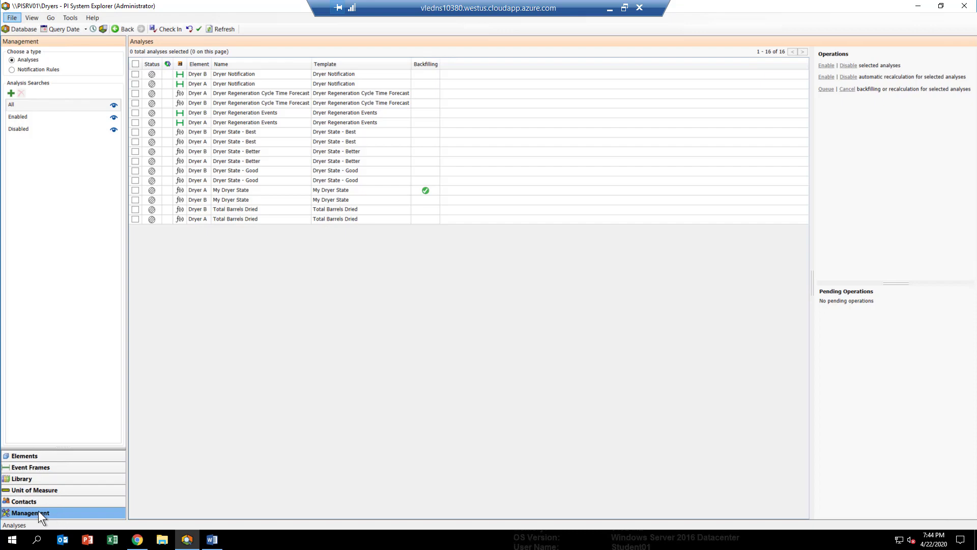
pyautogui.moveTo(142, 177)
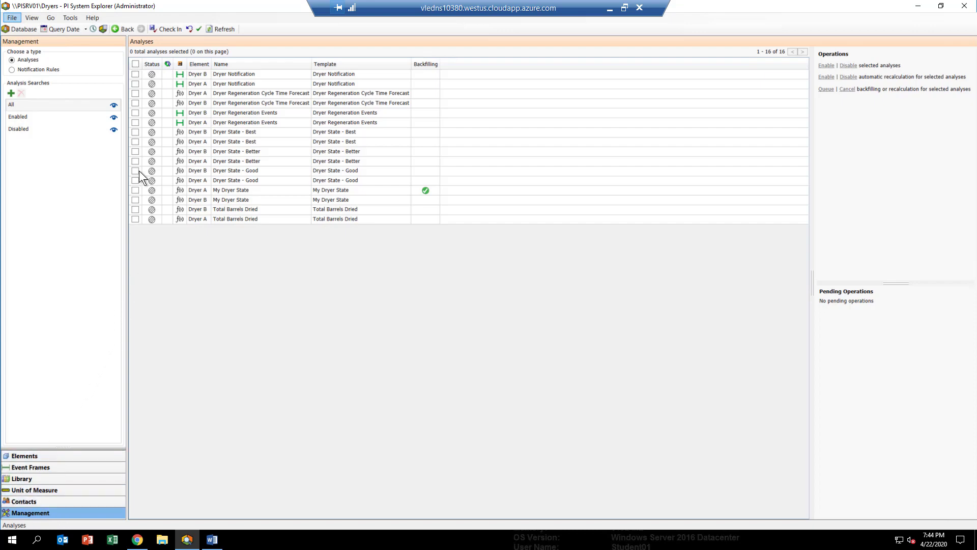
pyautogui.click(135, 190)
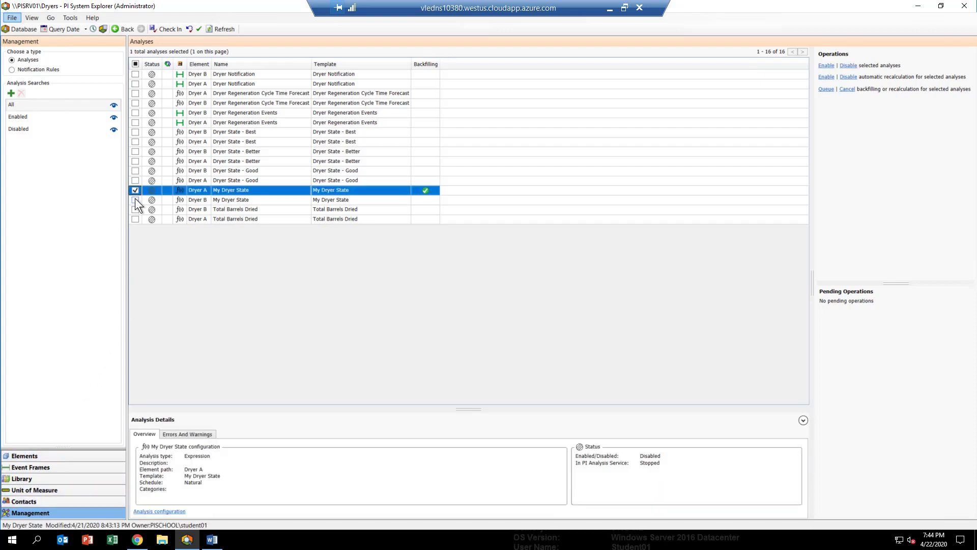
pyautogui.click(136, 200)
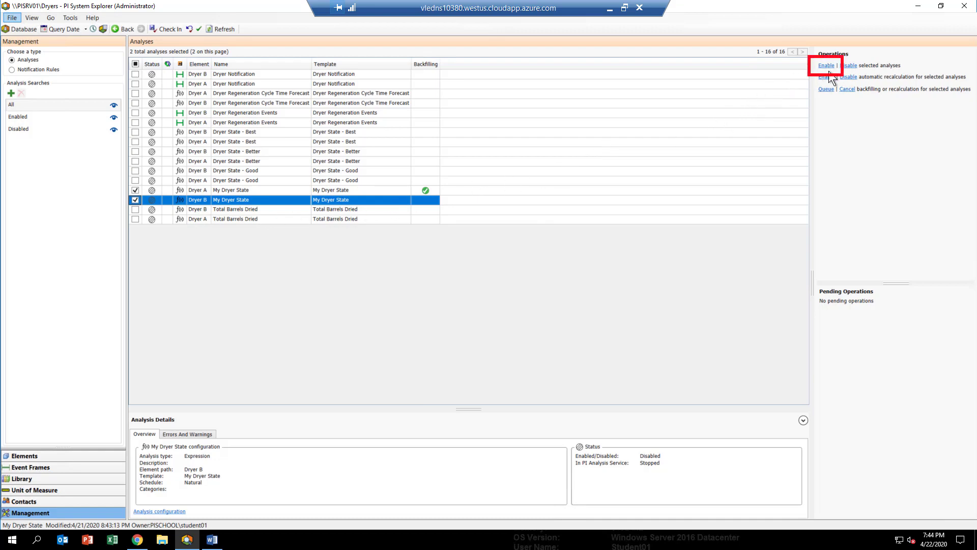
pyautogui.click(825, 65)
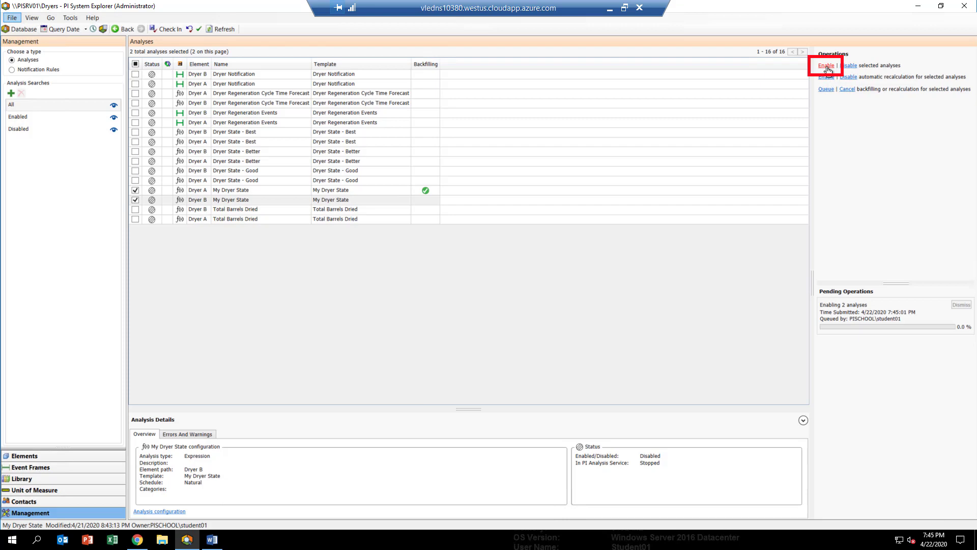
pyautogui.click(825, 66)
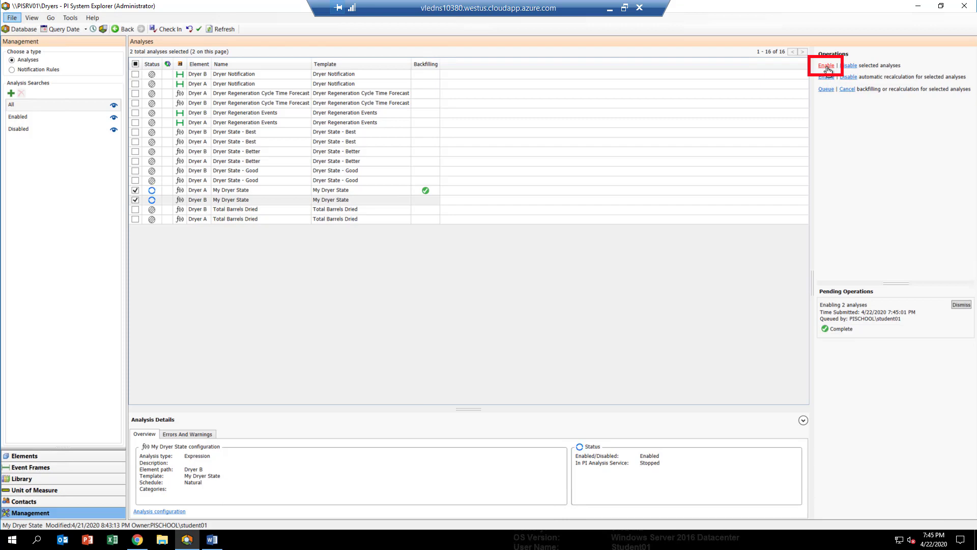
pyautogui.click(825, 66)
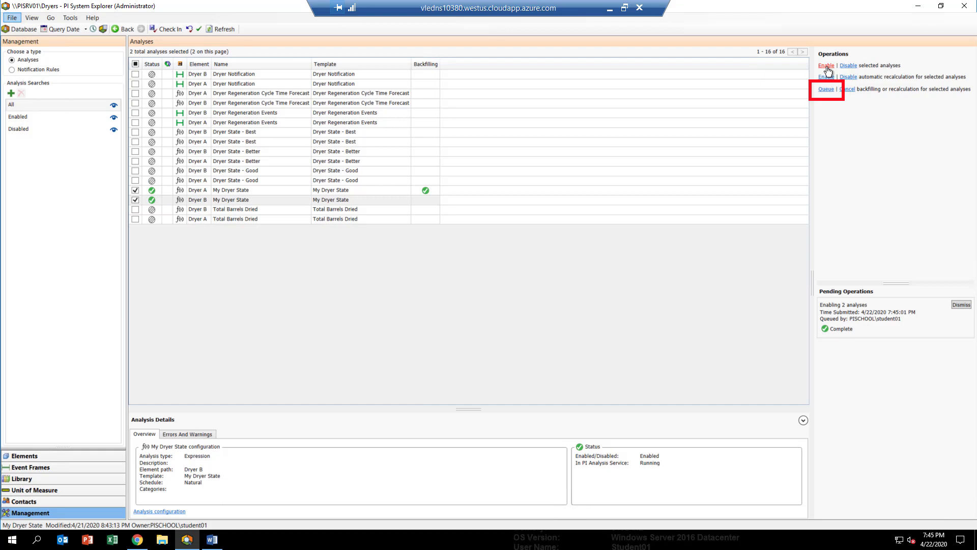
pyautogui.moveTo(825, 91)
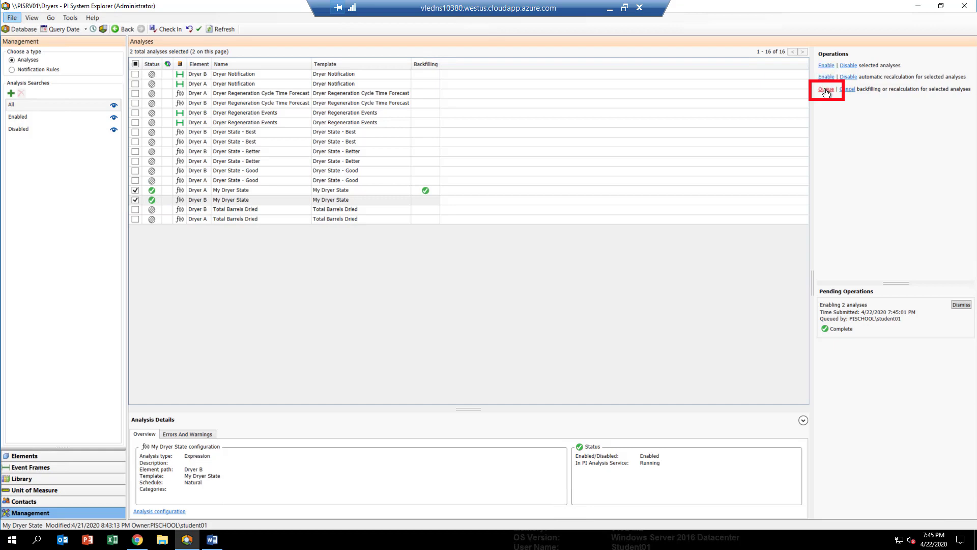
pyautogui.click(826, 89)
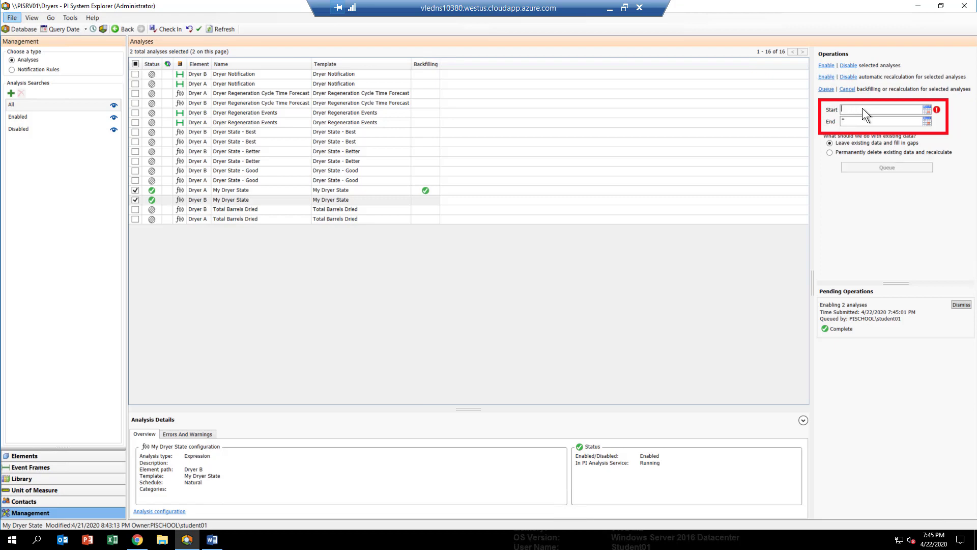
# Set the recalculation range 1/1/19 to 12/31/19, permanently deleting existing data
pyautogui.write('1/')
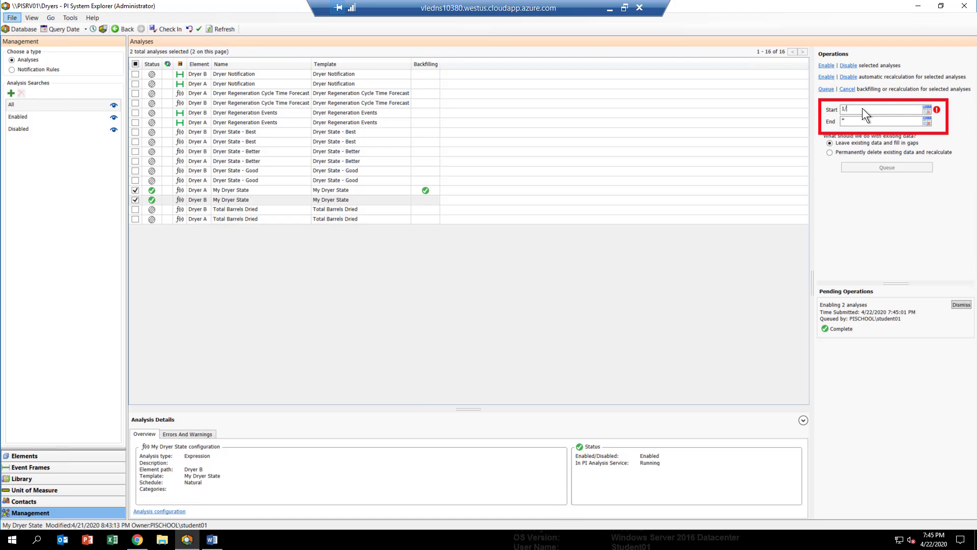
pyautogui.write('1/')
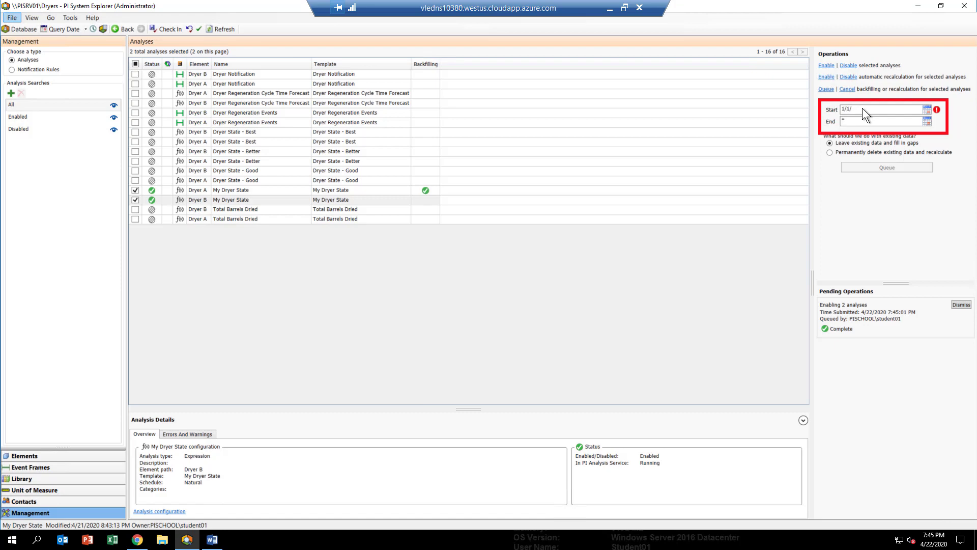
pyautogui.write('19')
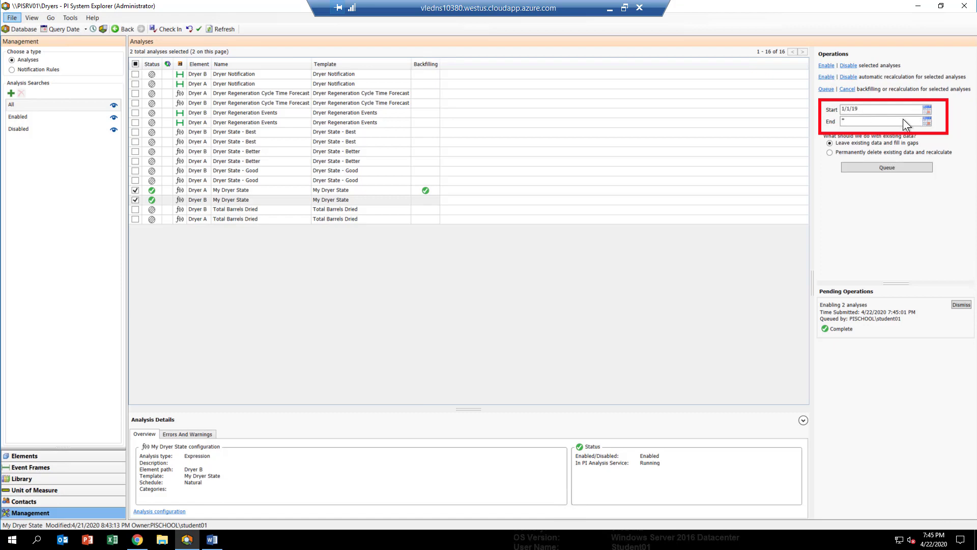
pyautogui.click(879, 121)
pyautogui.write('12/')
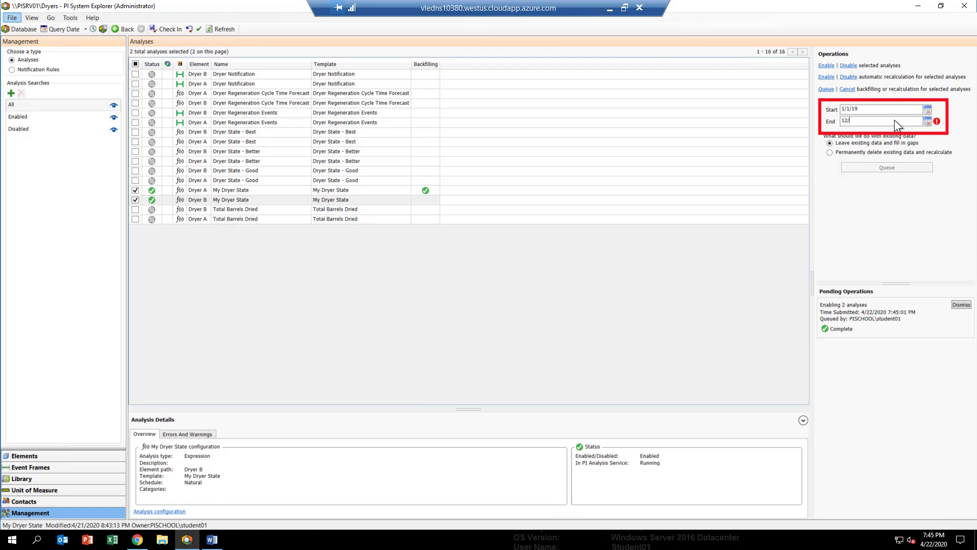
pyautogui.write('31/19')
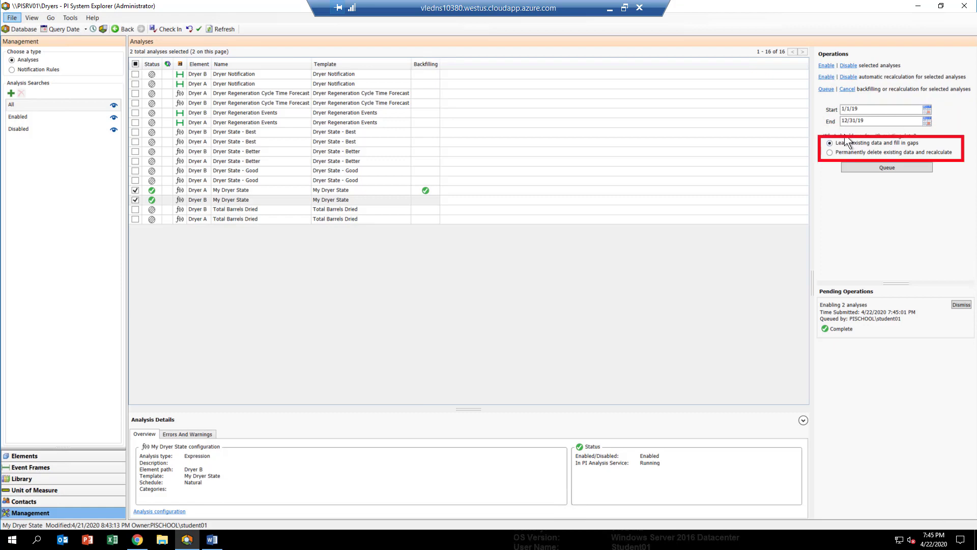
pyautogui.click(830, 154)
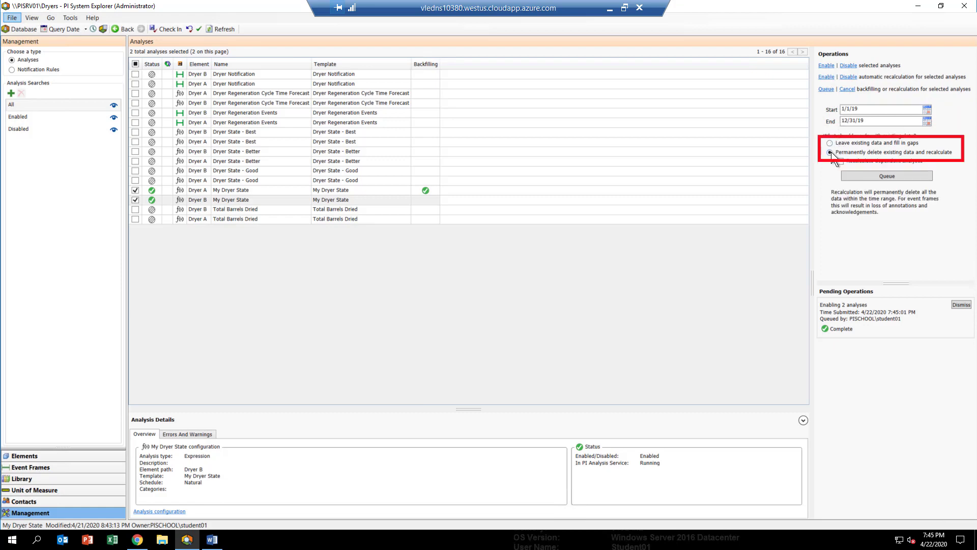
pyautogui.click(830, 152)
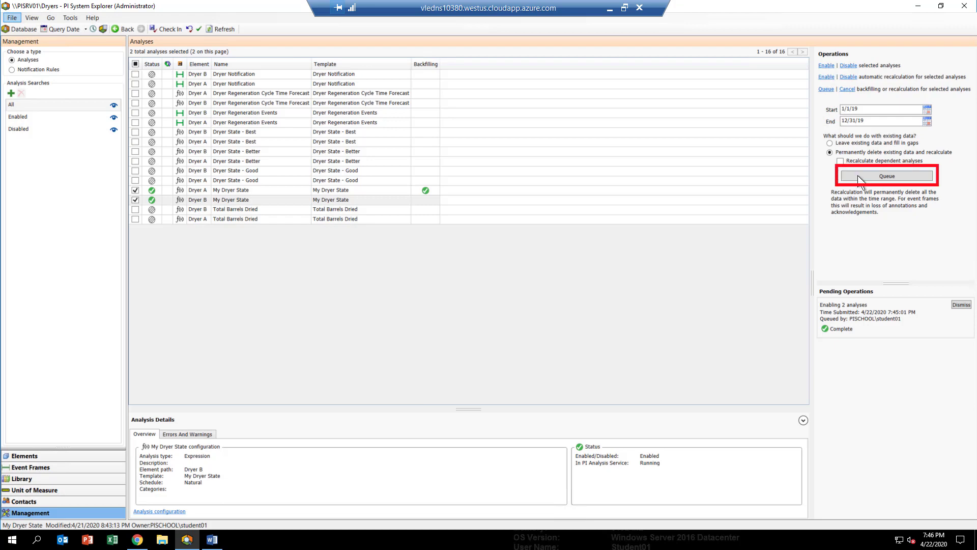
# Queue the 2019 recalculation of both Dryer A and Dryer B analyses
pyautogui.click(885, 175)
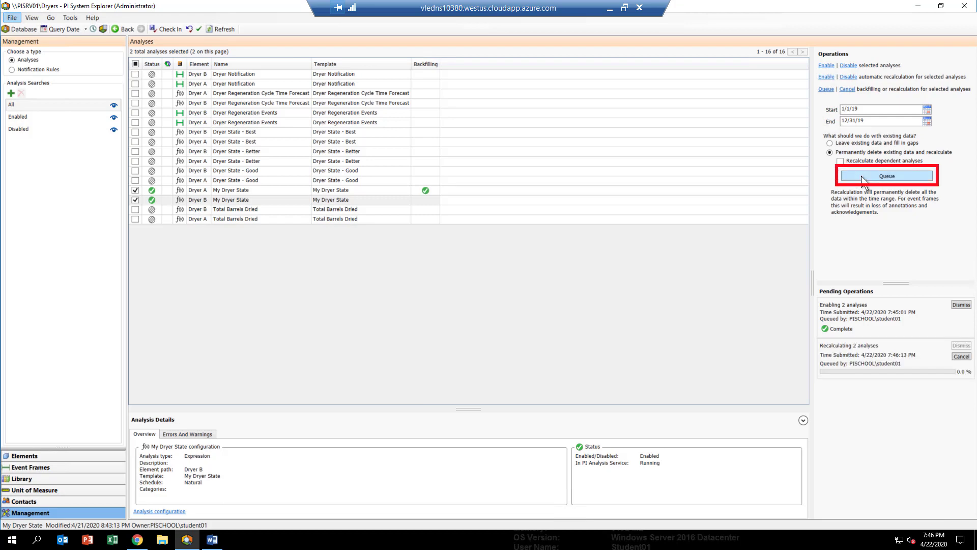
pyautogui.click(886, 175)
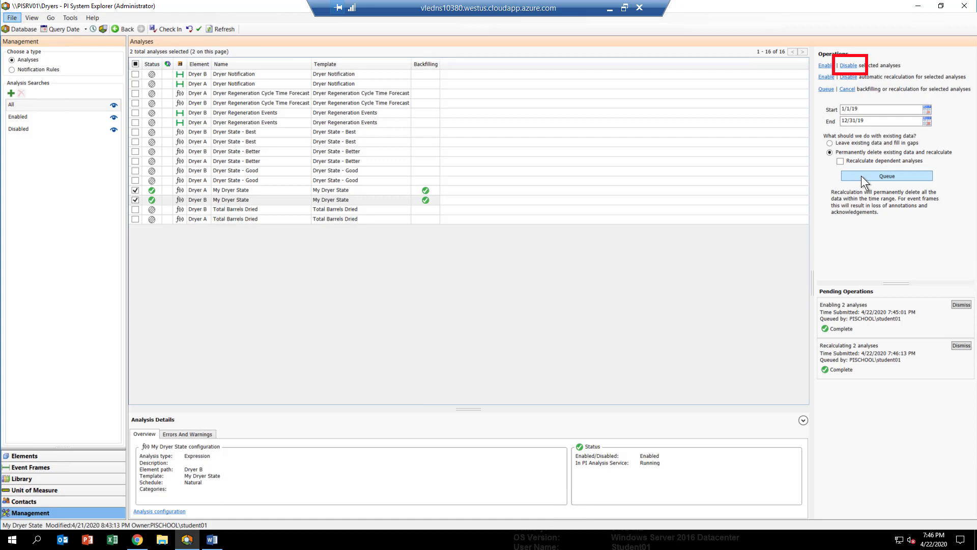
pyautogui.moveTo(848, 78)
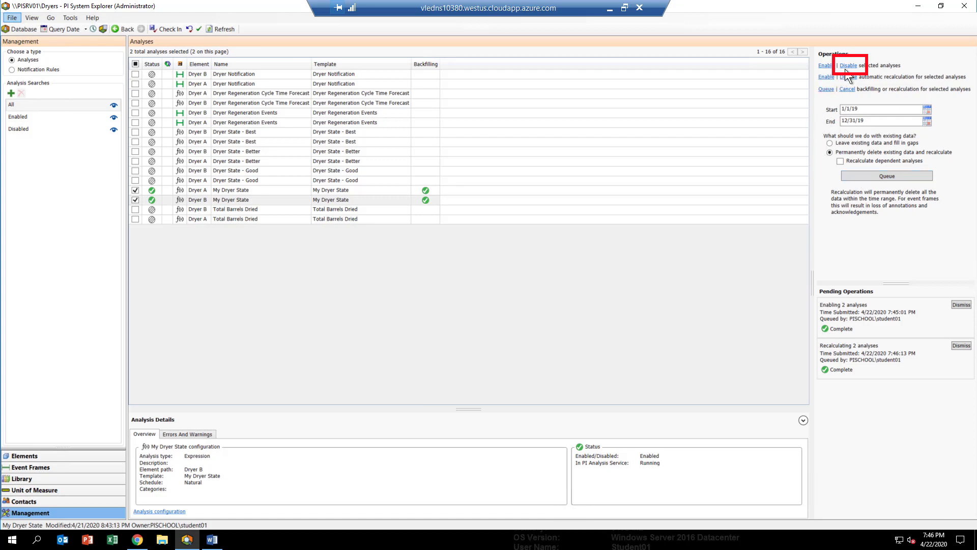
# Disable both selected My Dryer State analyses, then bring up PI Vision
pyautogui.click(849, 65)
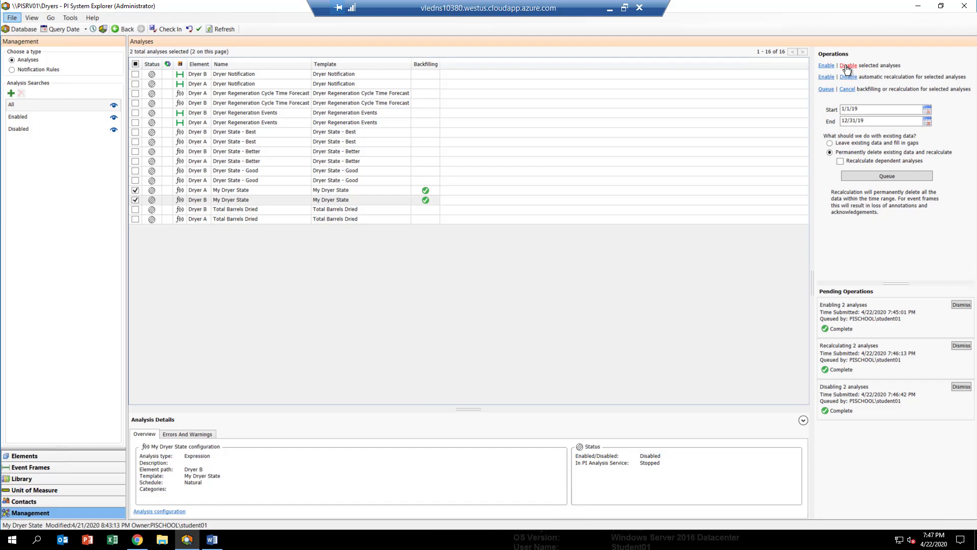
pyautogui.click(136, 539)
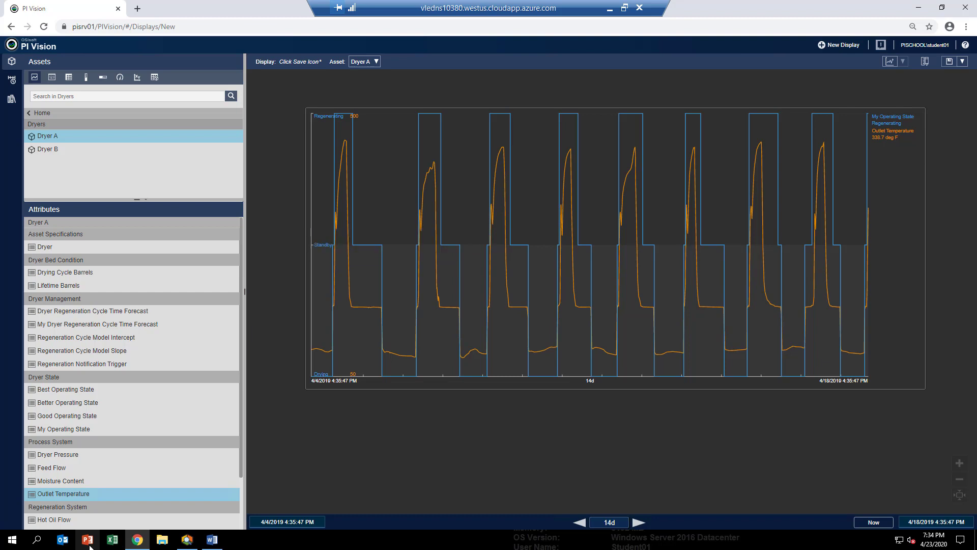
pyautogui.moveTo(729, 394)
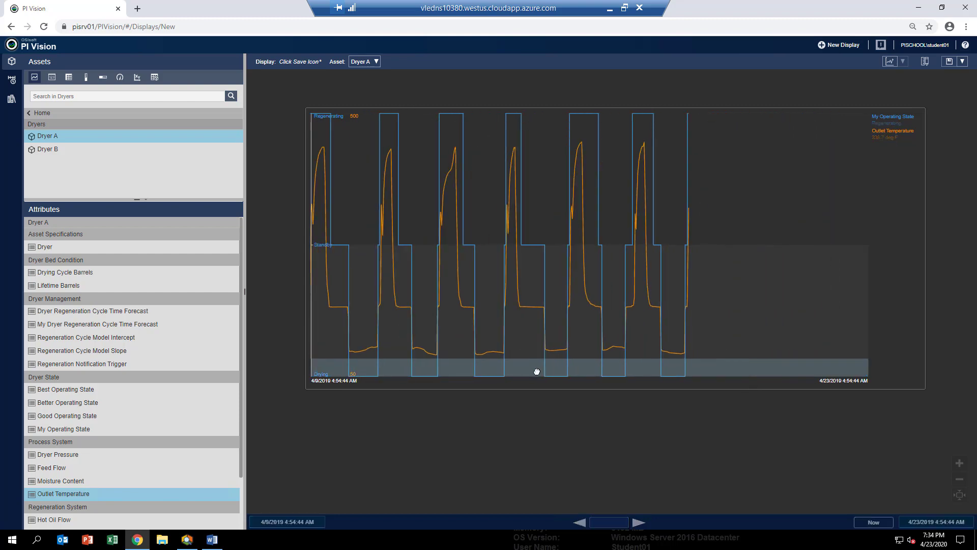
# Shift Dryer A's trend to the later April 11–25, 2019 range
pyautogui.click(638, 521)
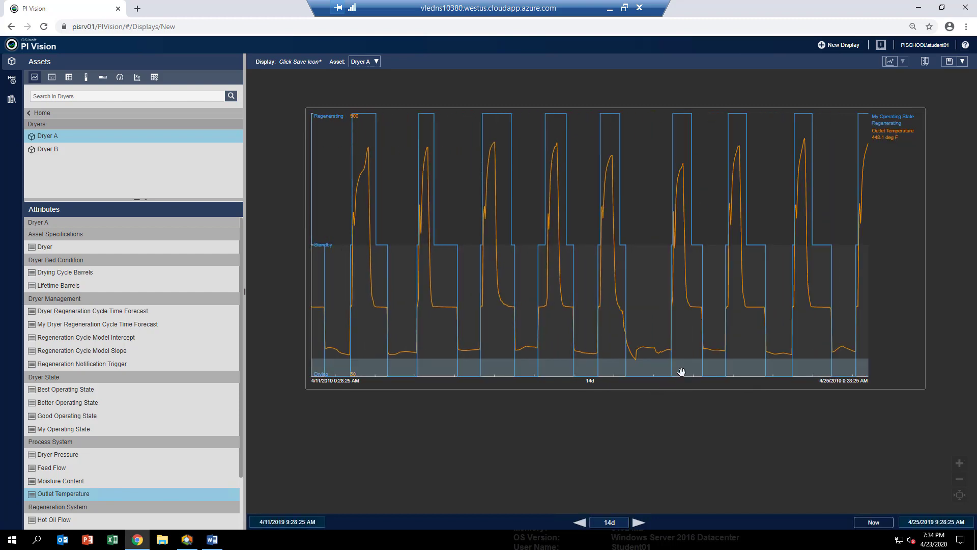